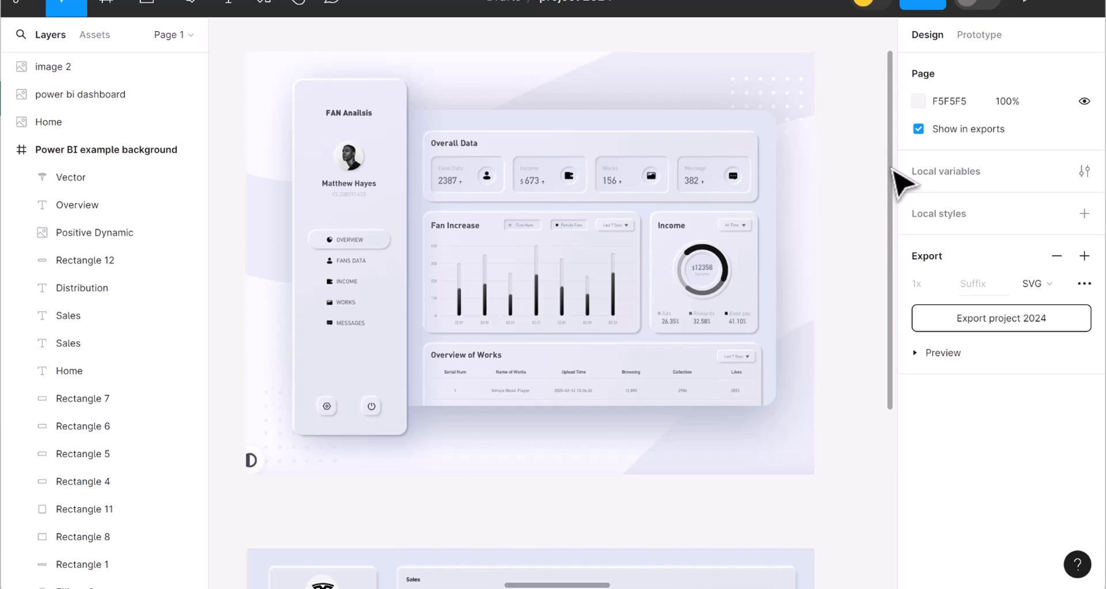
Step: Scroll through Dribbble 'dashboard' results and the neumorphic infographic shot with its dark version
scroll(down, 3)
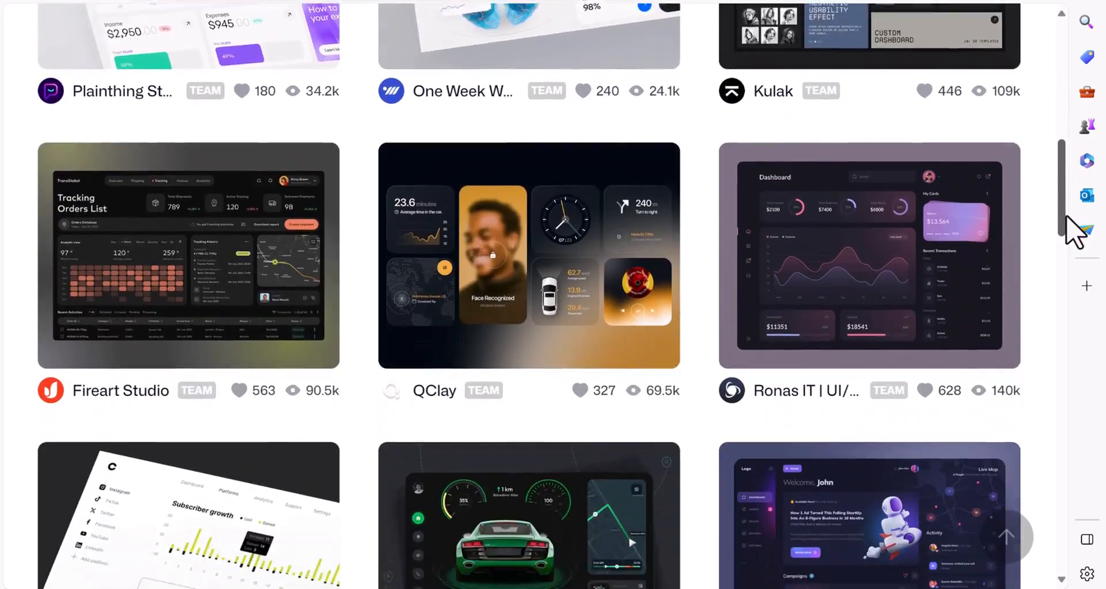
scroll(down, 3)
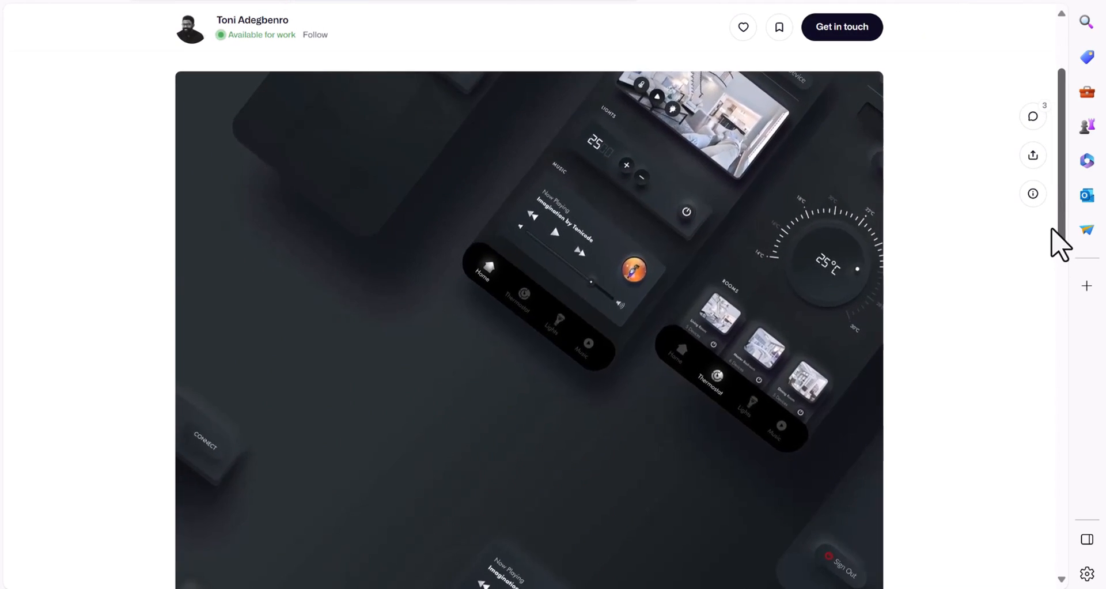
scroll(down, 3)
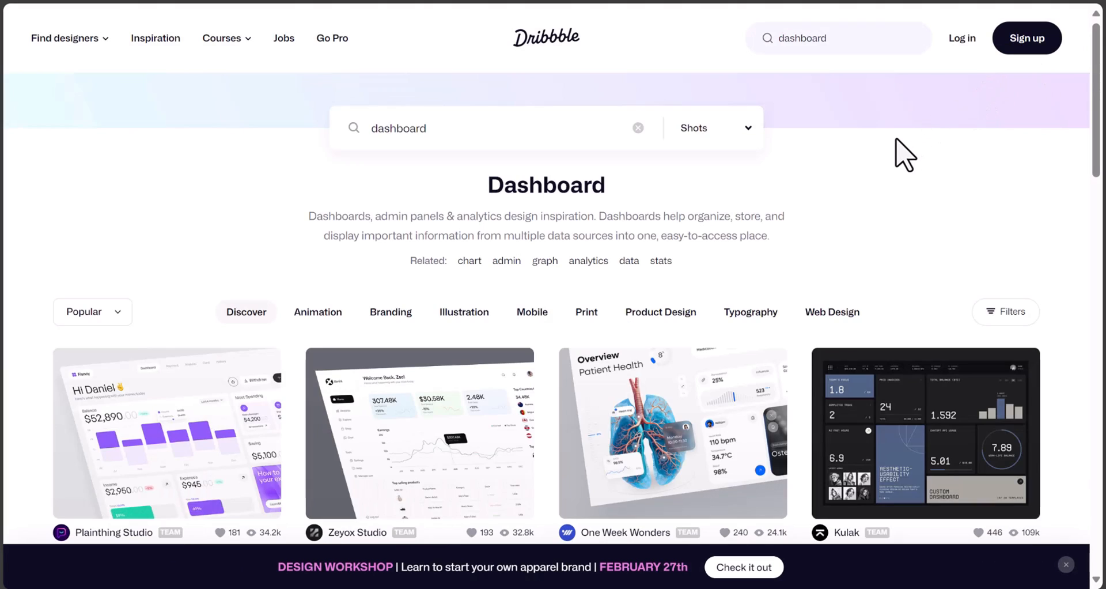
scroll(down, 3)
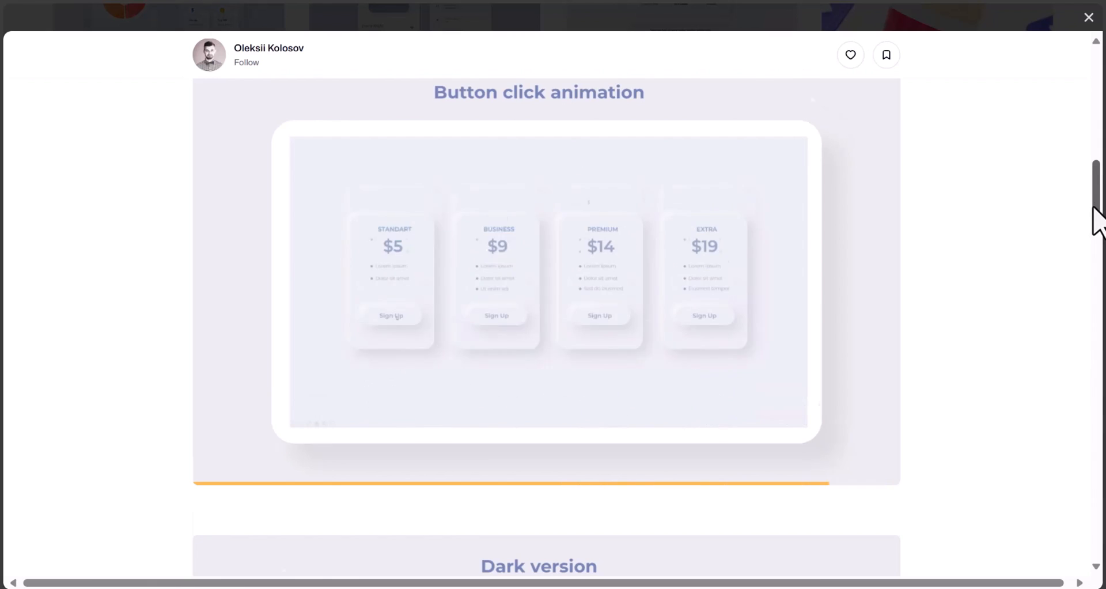
scroll(down, 3)
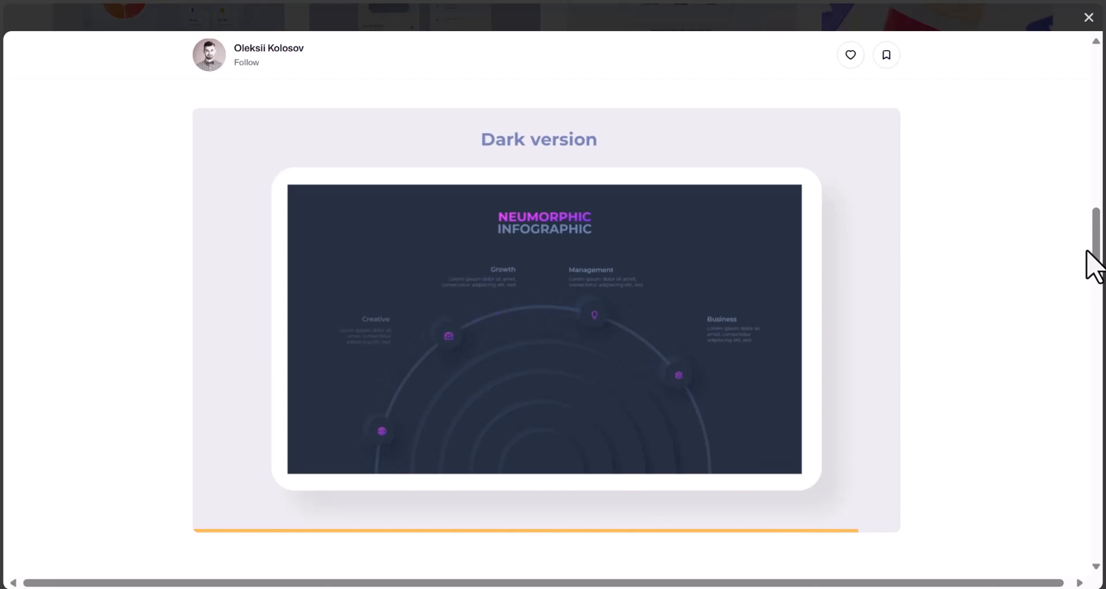
Step: Search Dribbble for 'neumorphism da' and view the light grey FAN Analisis dashboard shot
click(1087, 17)
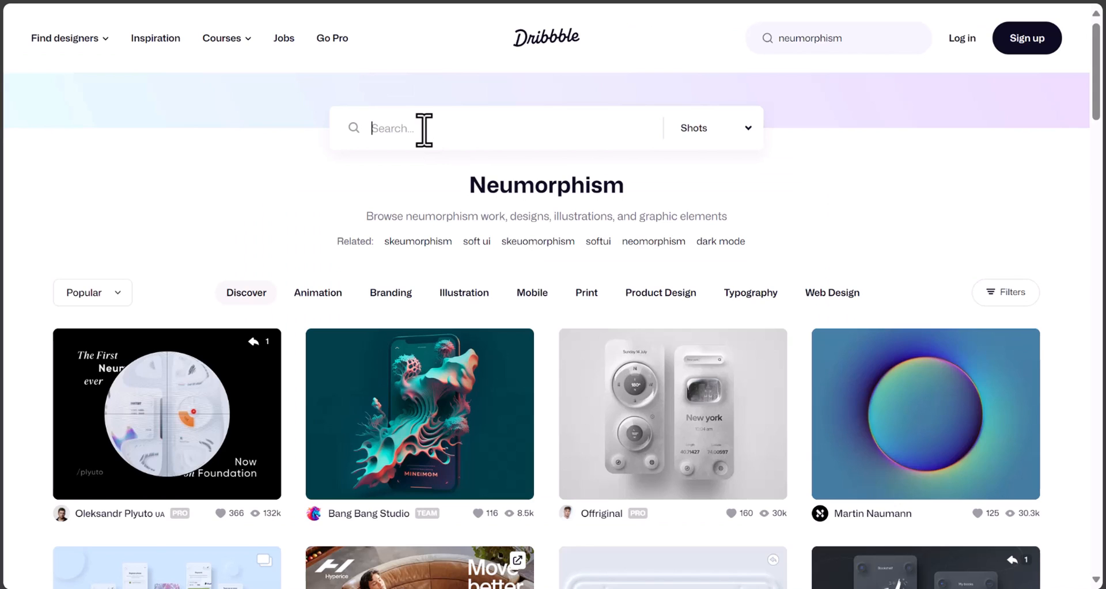
text(neumorphism da)
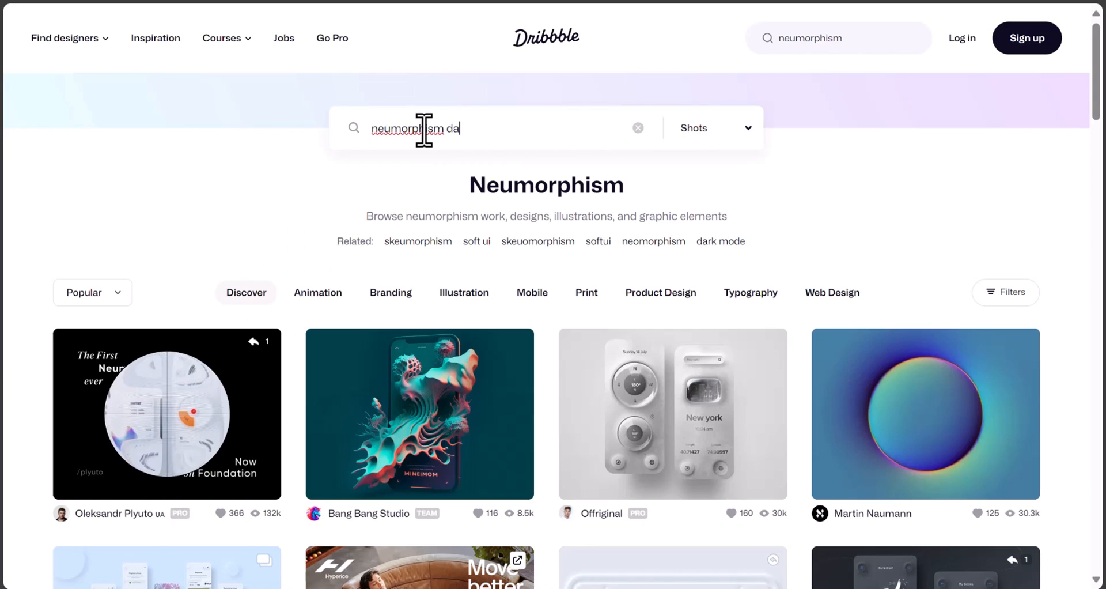
scroll(down, 3)
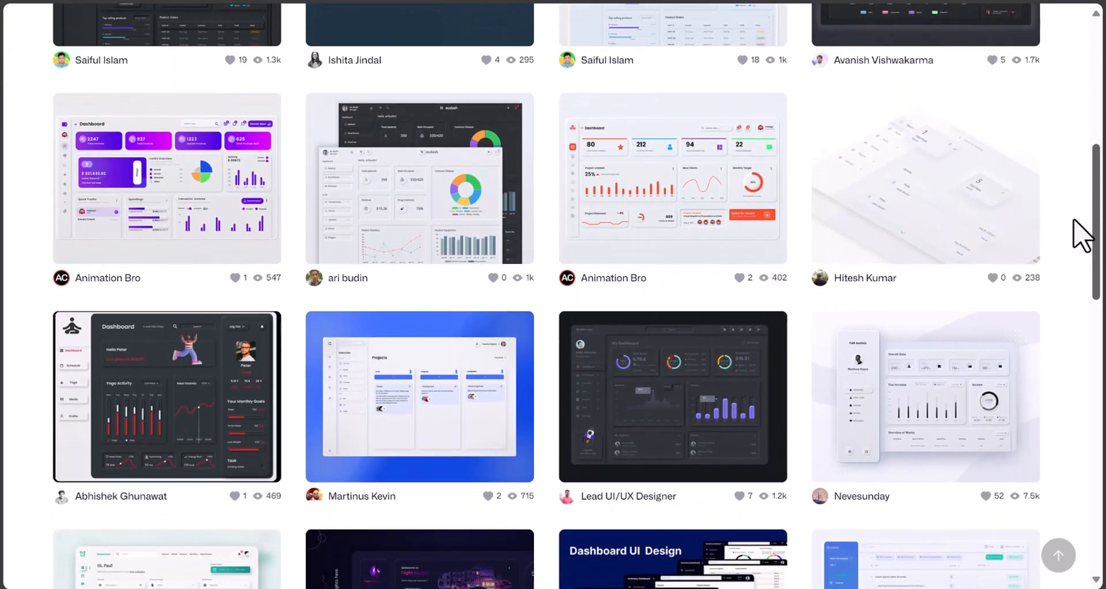
click(924, 396)
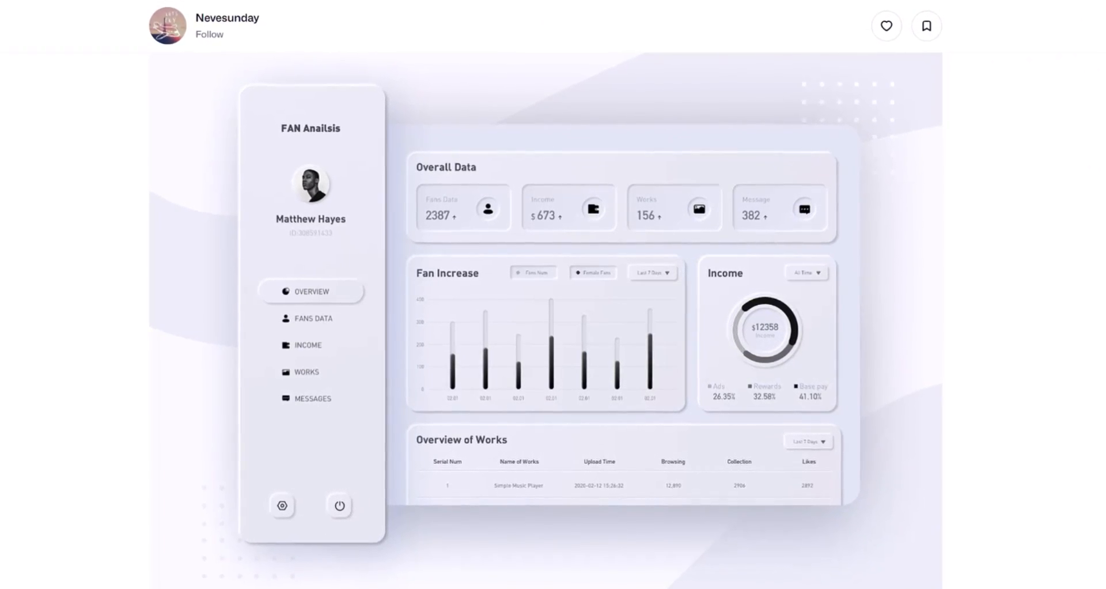
scroll(down, 3)
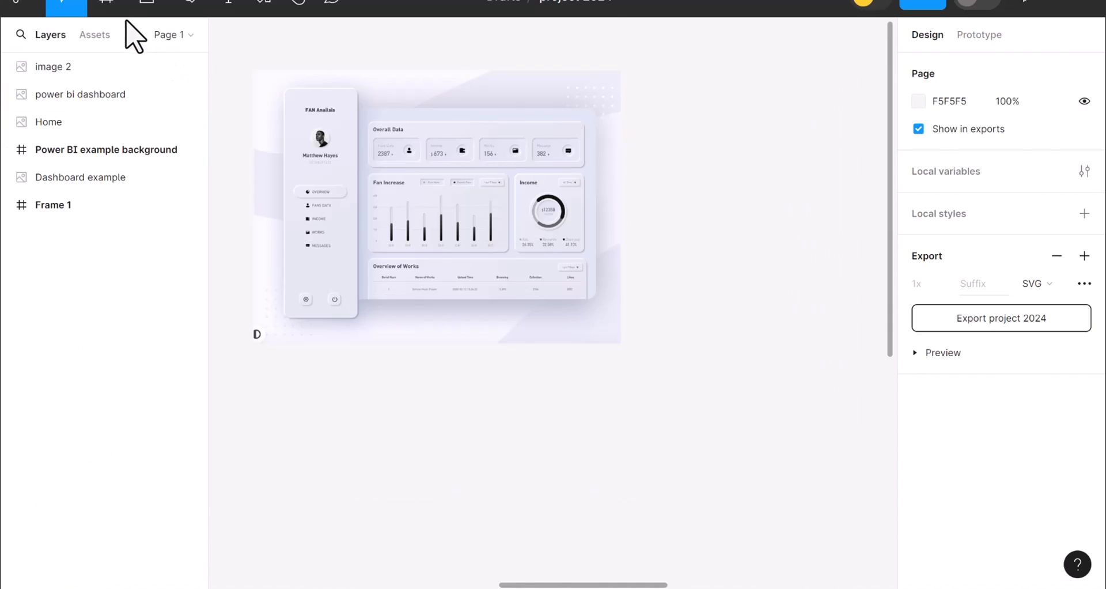
Step: Start a new frame in the Figma project beside the reference dashboard
click(51, 66)
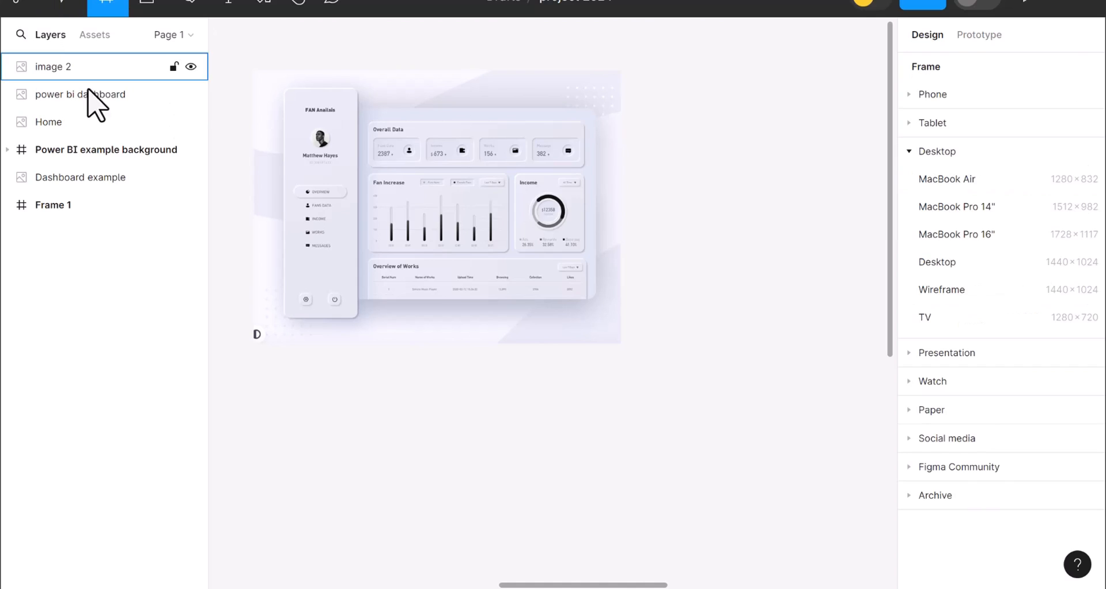
click(924, 317)
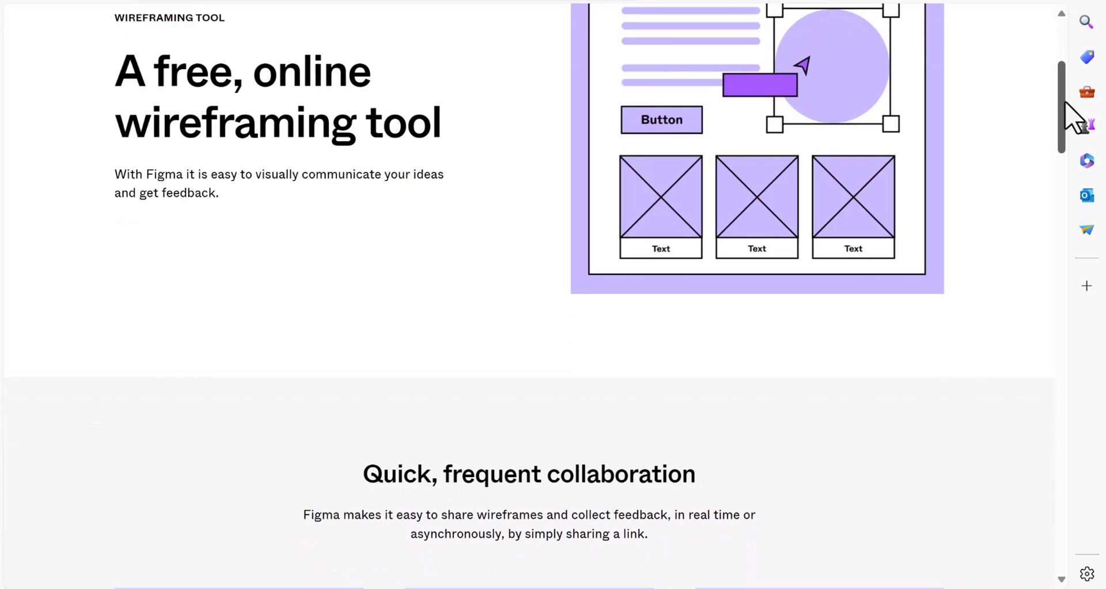
scroll(down, 3)
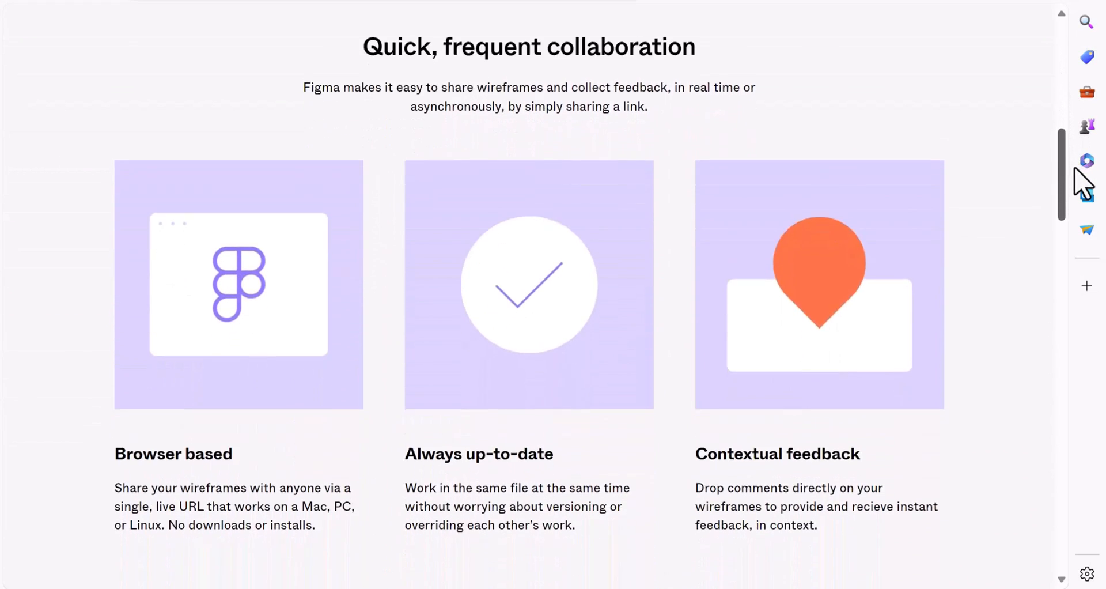
scroll(down, 3)
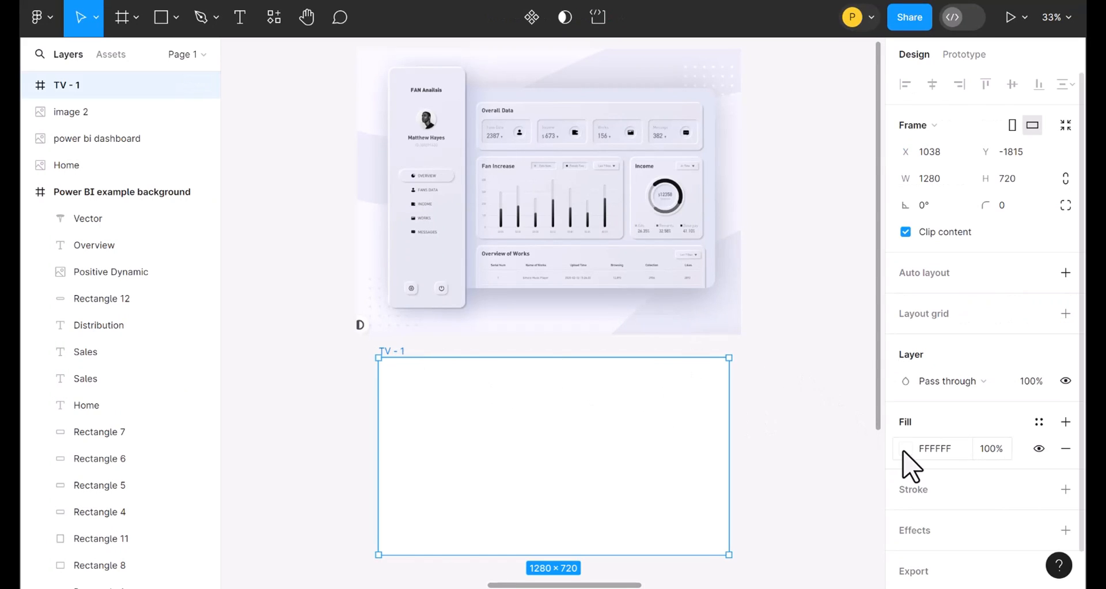
Step: Choose the Frame tool to draw the blank TV - 1 frame beneath the reference image
click(911, 448)
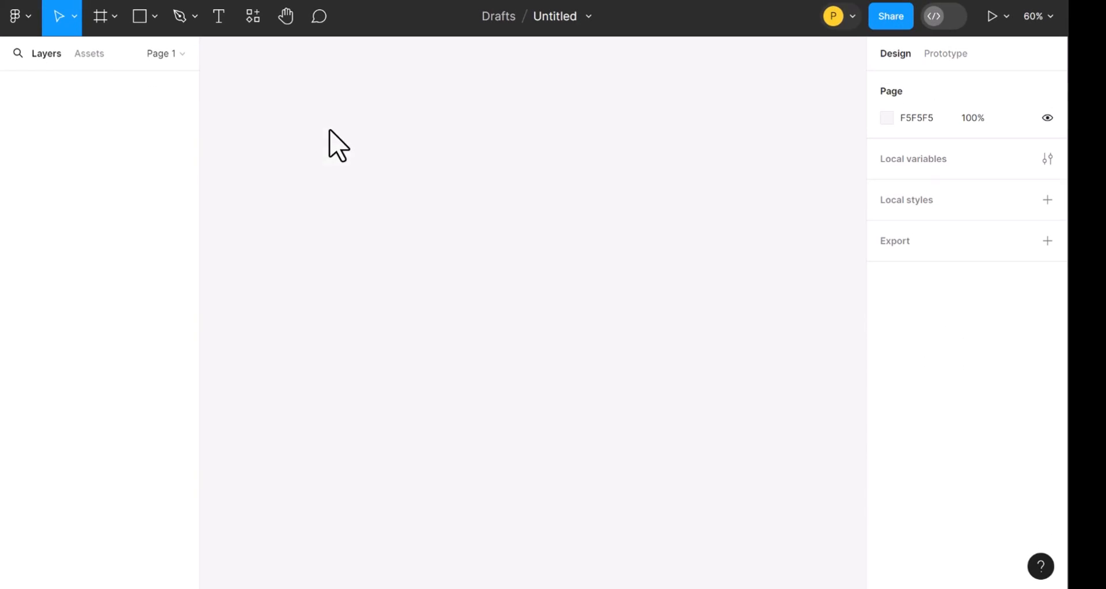
click(114, 15)
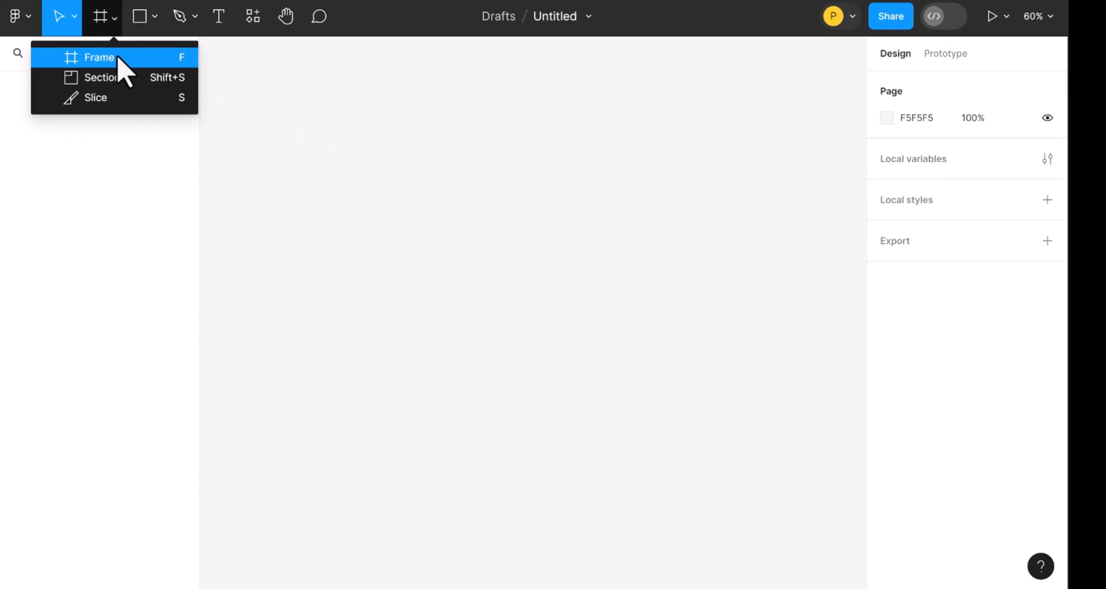
click(99, 57)
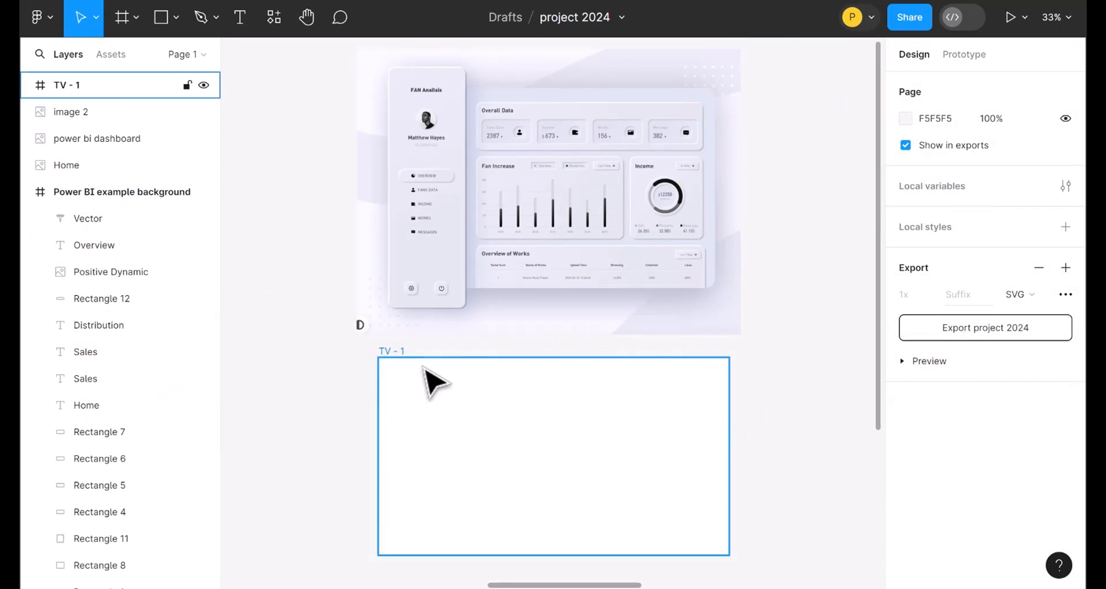
Step: Fill the TV - 1 frame with the light lavender tint DEE4F1
click(905, 448)
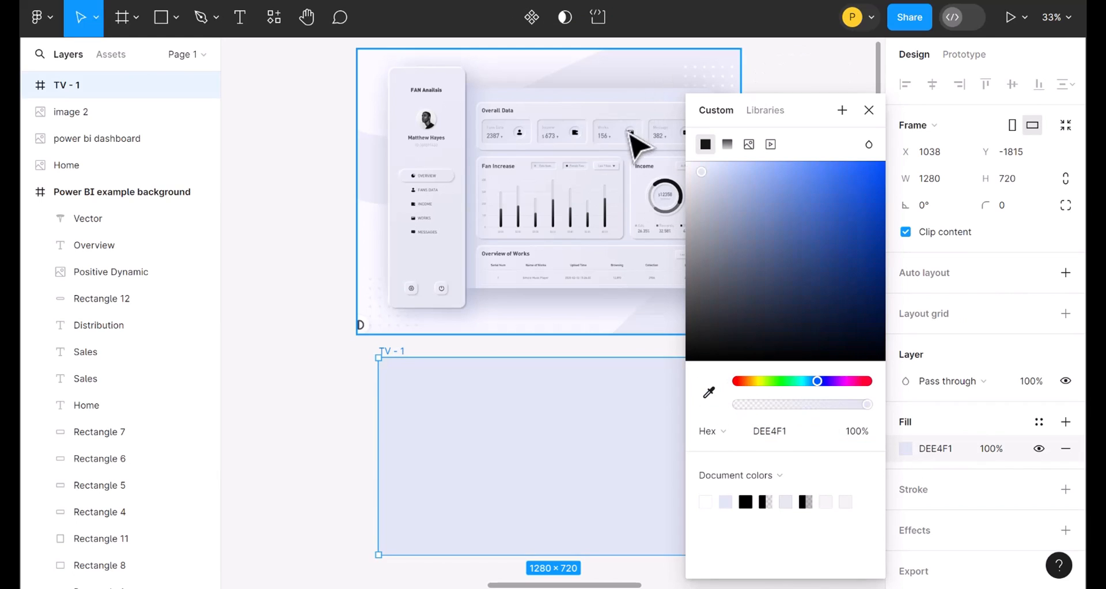
click(176, 16)
text(-5)
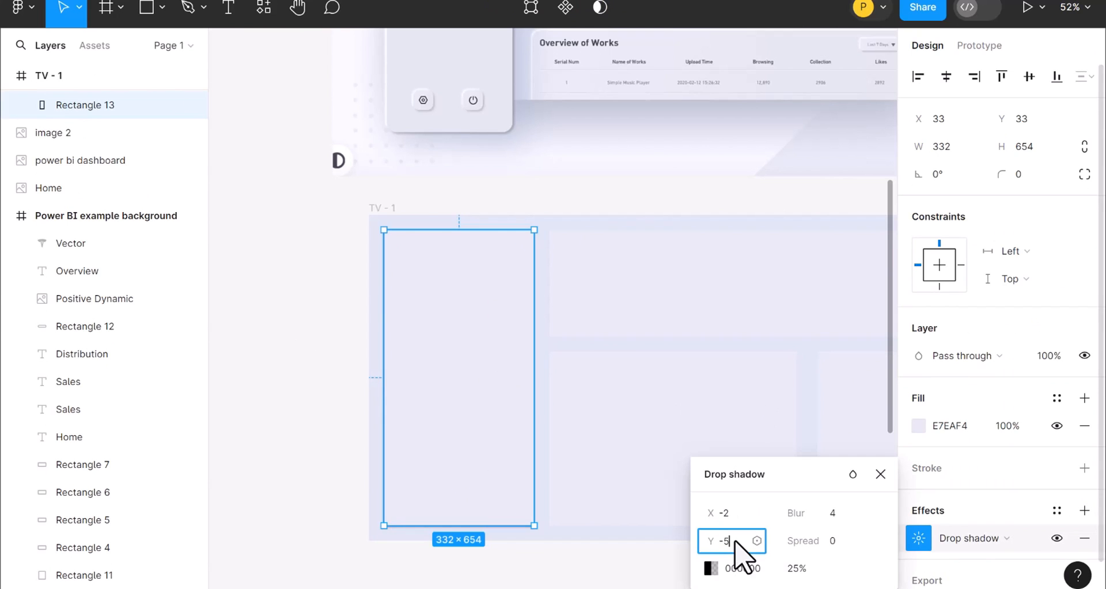
Step: Confirm the shadow offset and select the middle and right-hand neumorphic panels for review
click(710, 567)
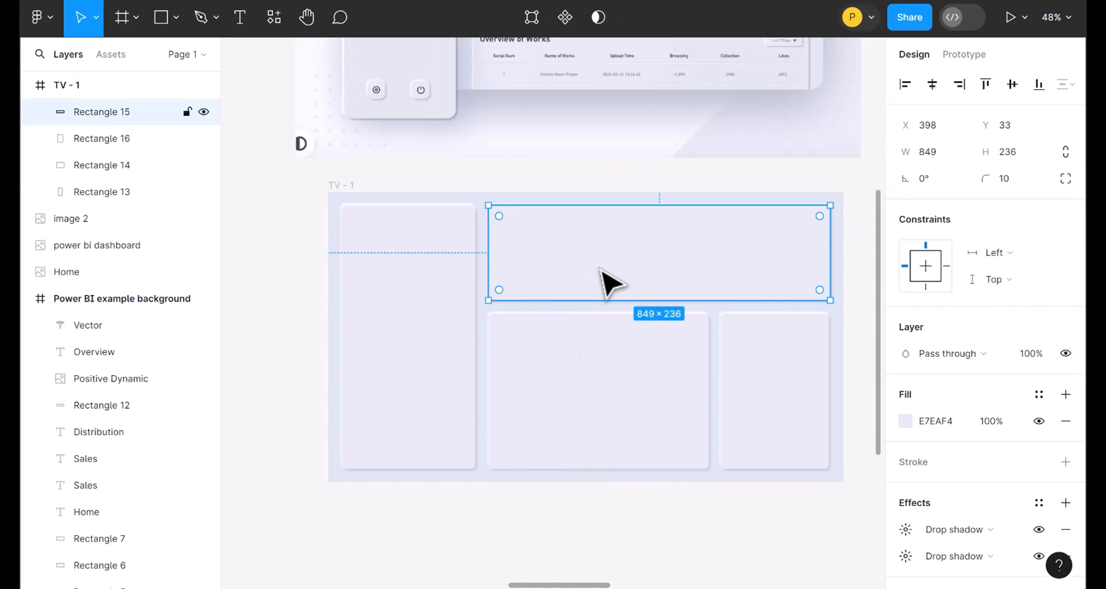
click(598, 391)
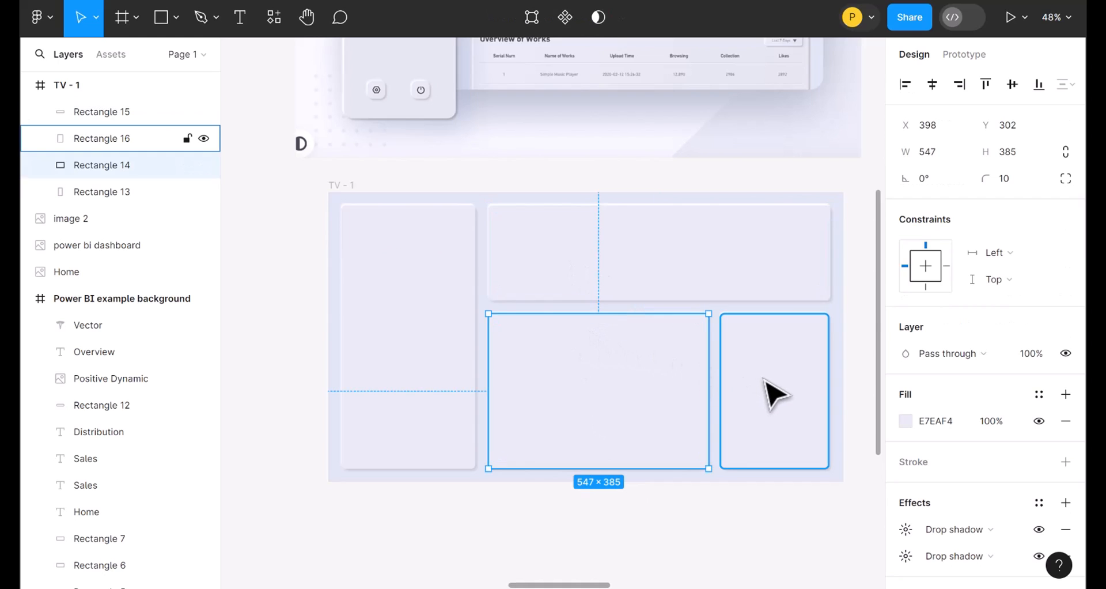
click(774, 391)
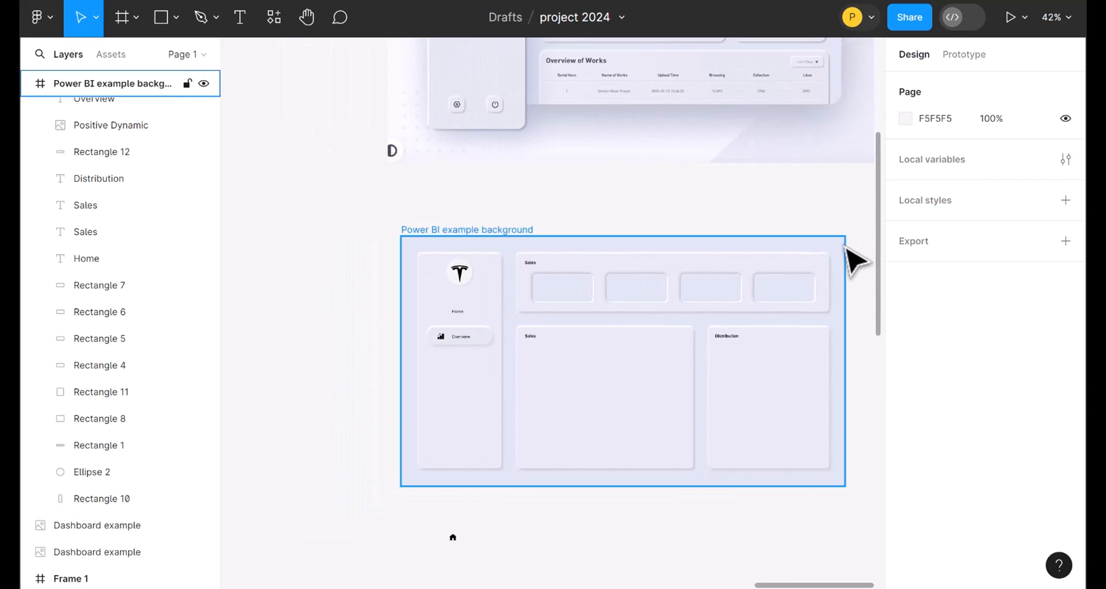
click(621, 363)
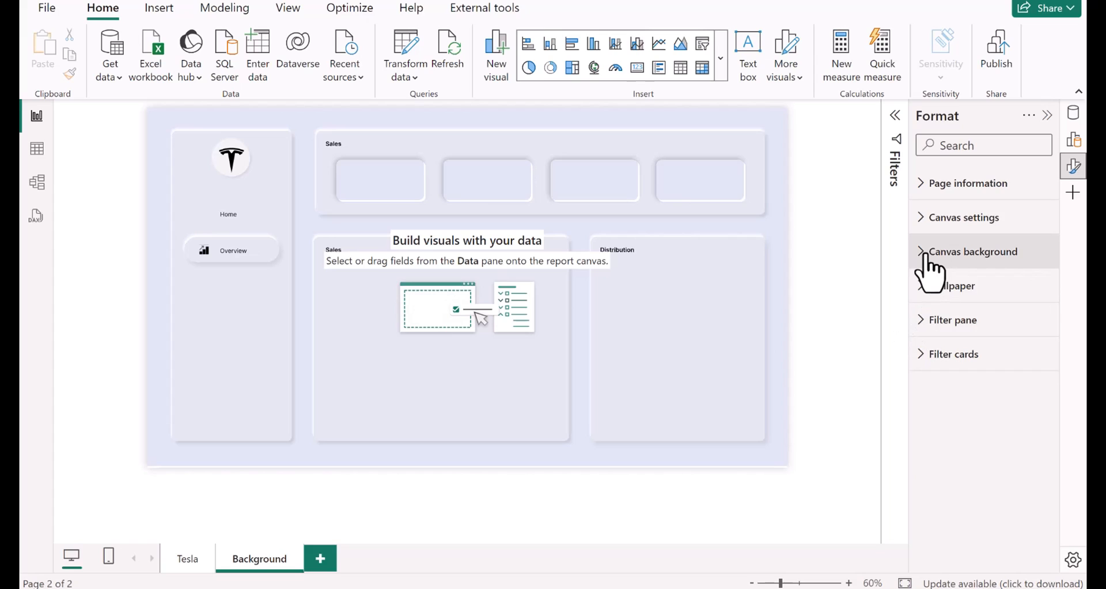
Step: Set the canvas background image to the exported Figma PNG at normal fit, 0% transparency
click(974, 251)
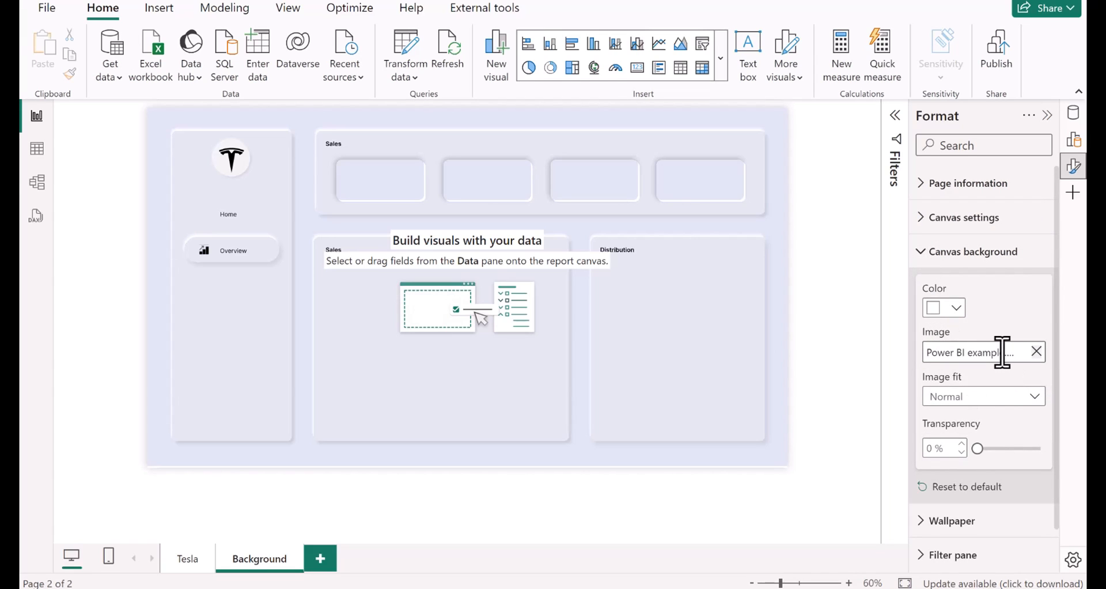
click(972, 251)
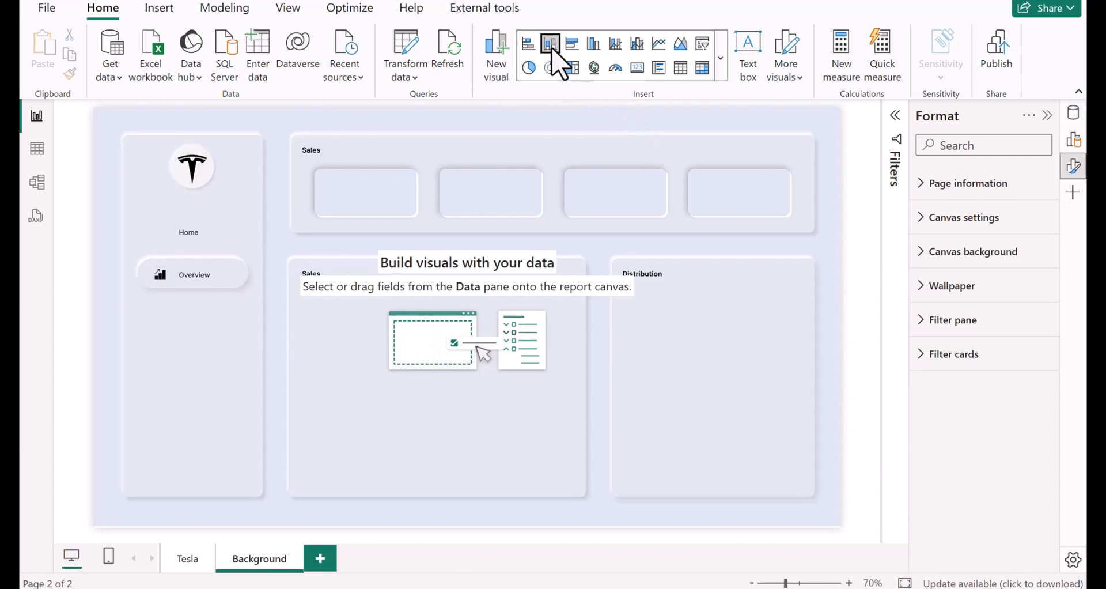
Step: Insert a clustered column chart, then step through pages Tesla 1 to Tesla 6 to the finished dashboard
click(550, 43)
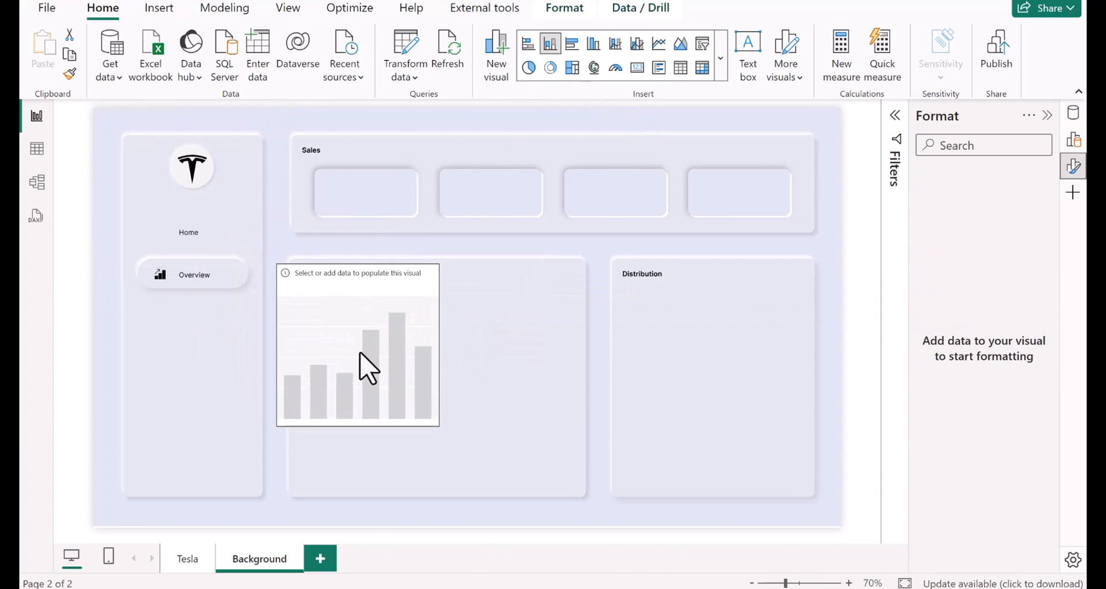
click(330, 558)
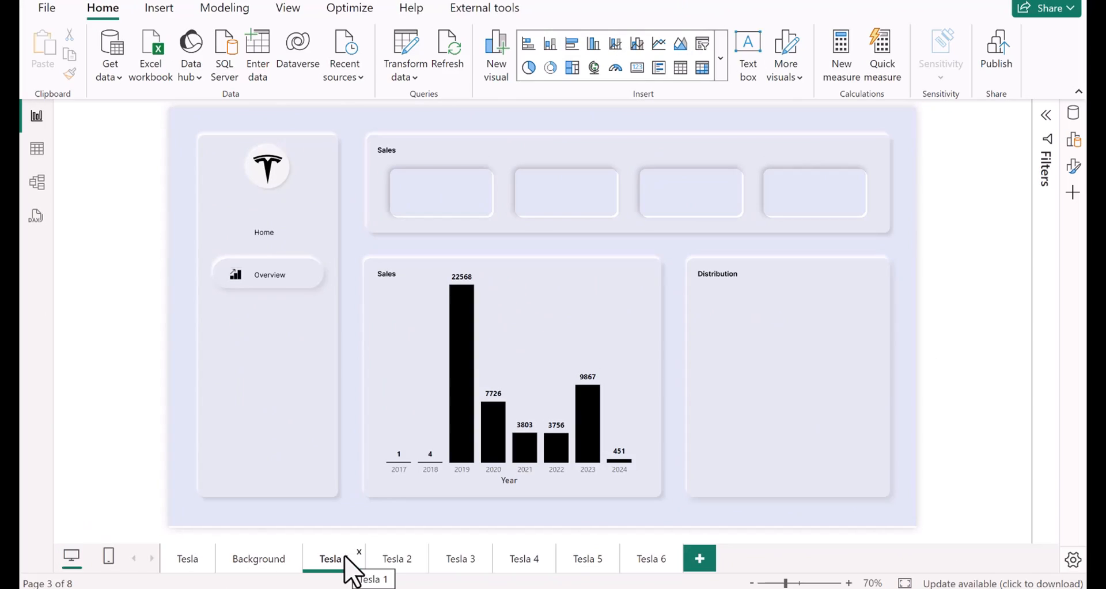
click(396, 559)
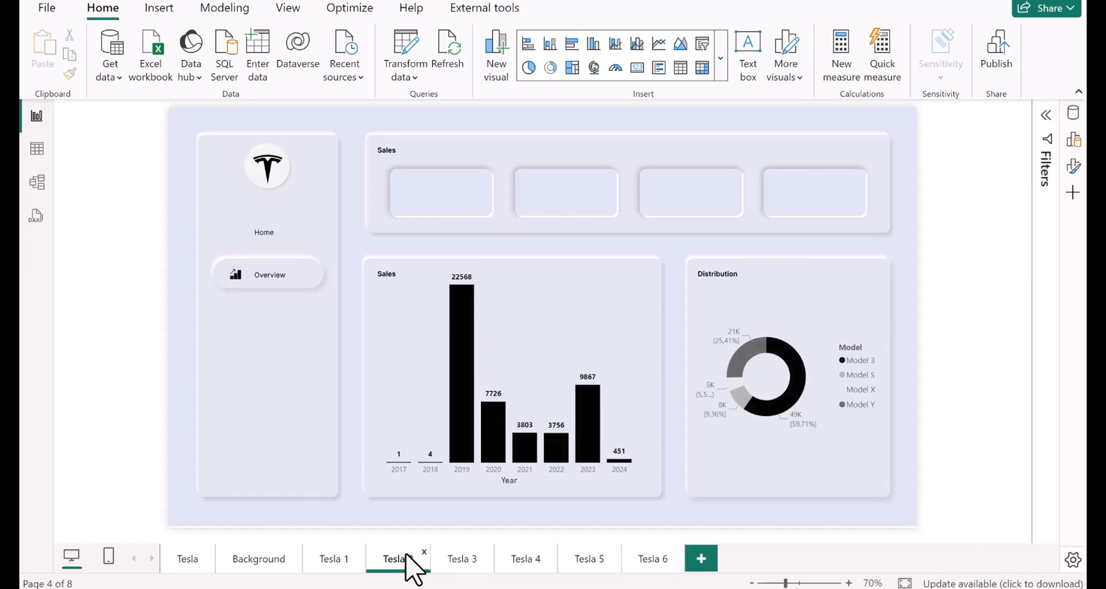
click(462, 558)
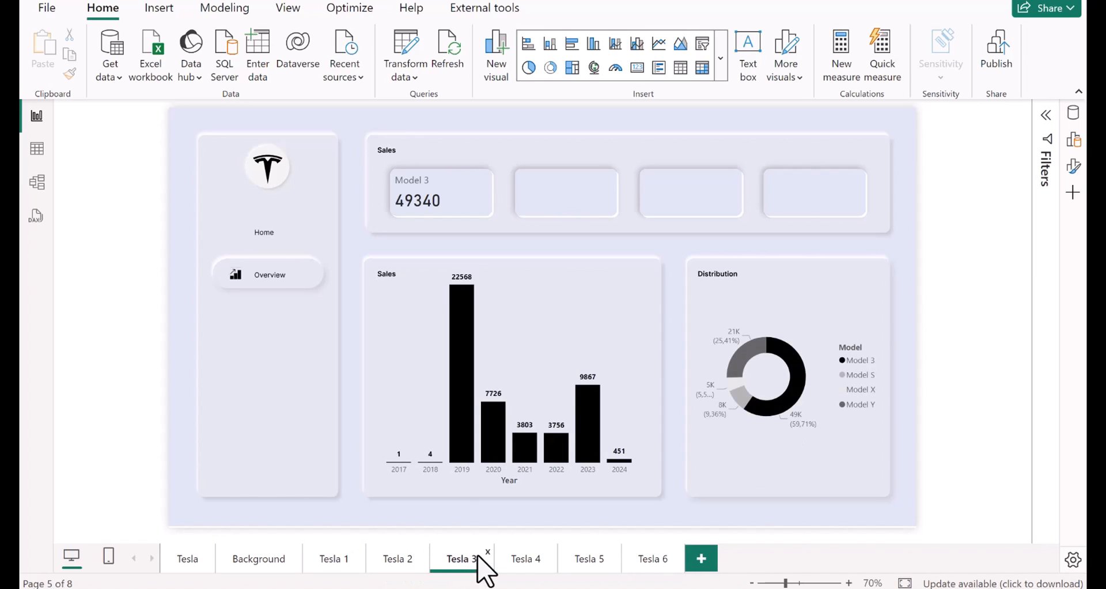
click(525, 558)
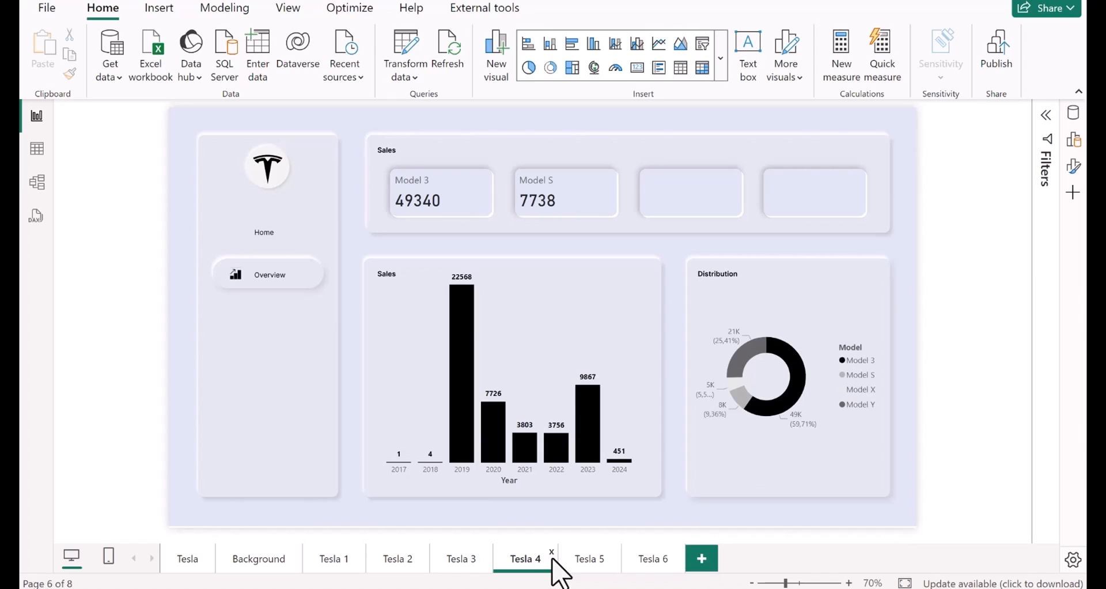
click(588, 558)
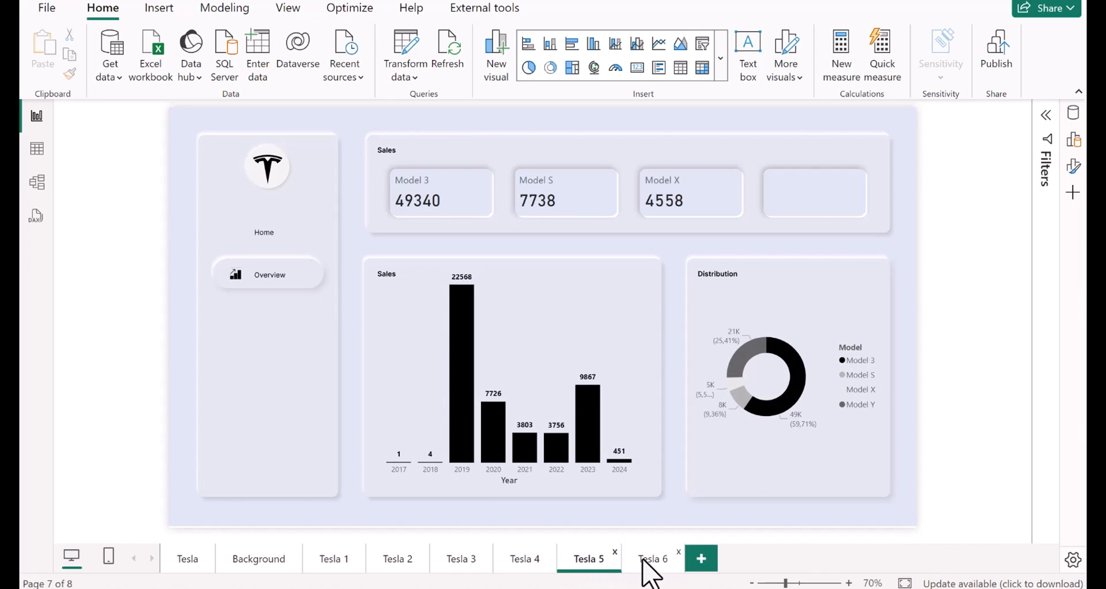
click(653, 558)
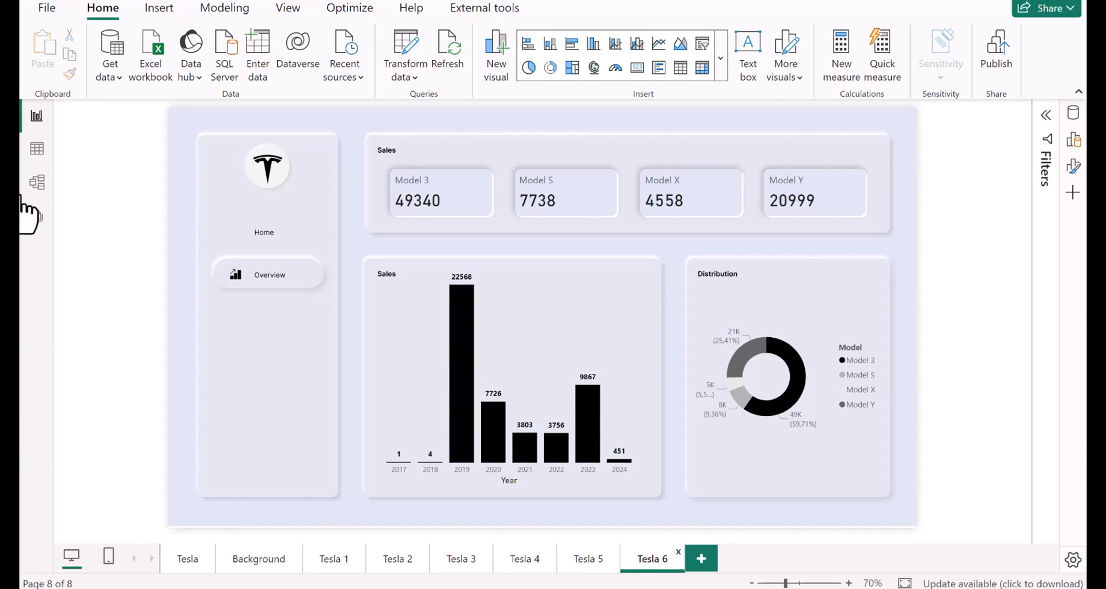